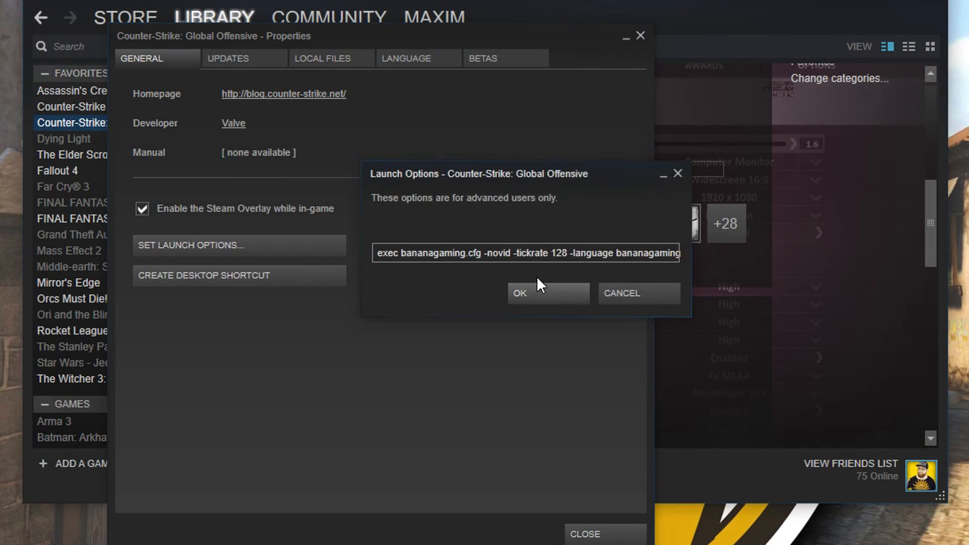
Step: Append +mat_queue_mode 2 to CS:GO's launch options and confirm with OK
type("+mat_queue_mode 2")
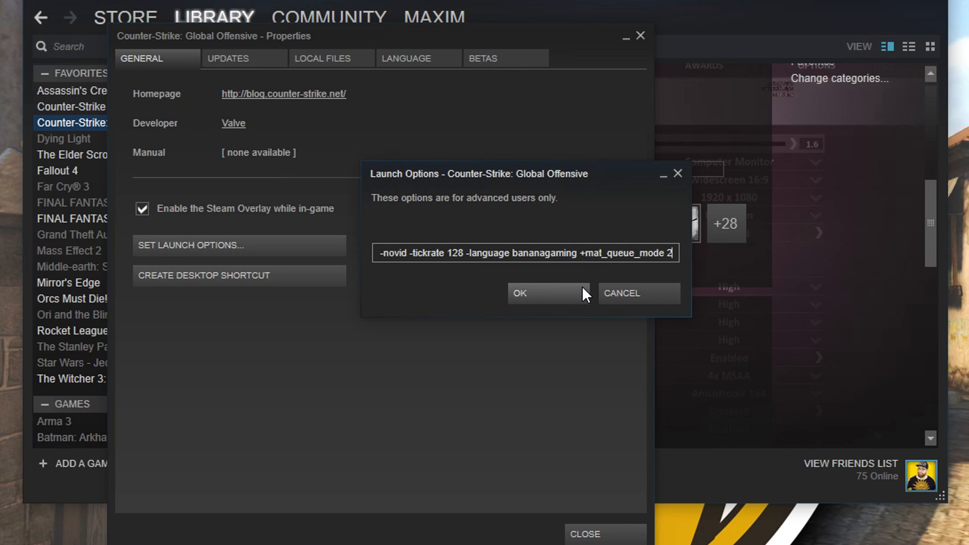
left_click(519, 292)
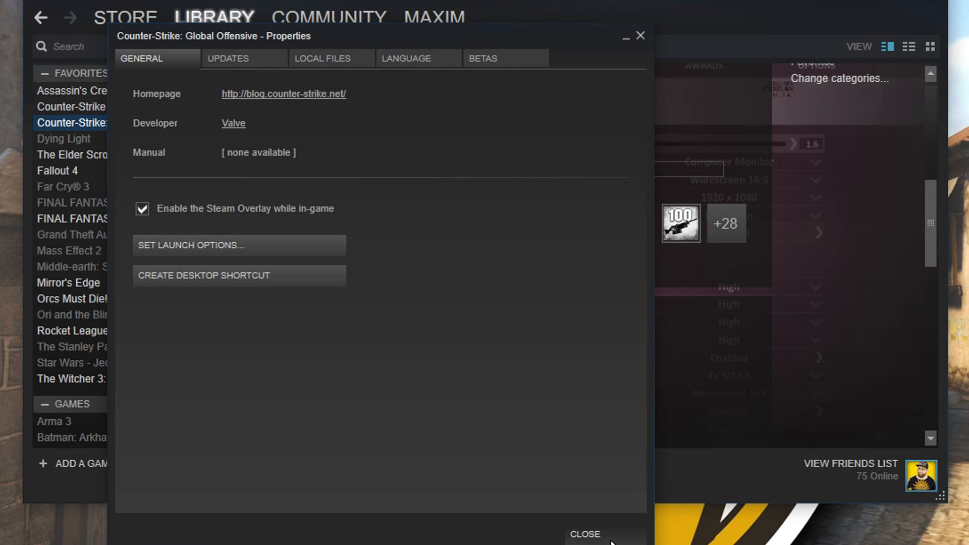
Step: Leave the properties window and inventory, then show CS:GO's video settings with Multicore Rendering Enabled
left_click(584, 533)
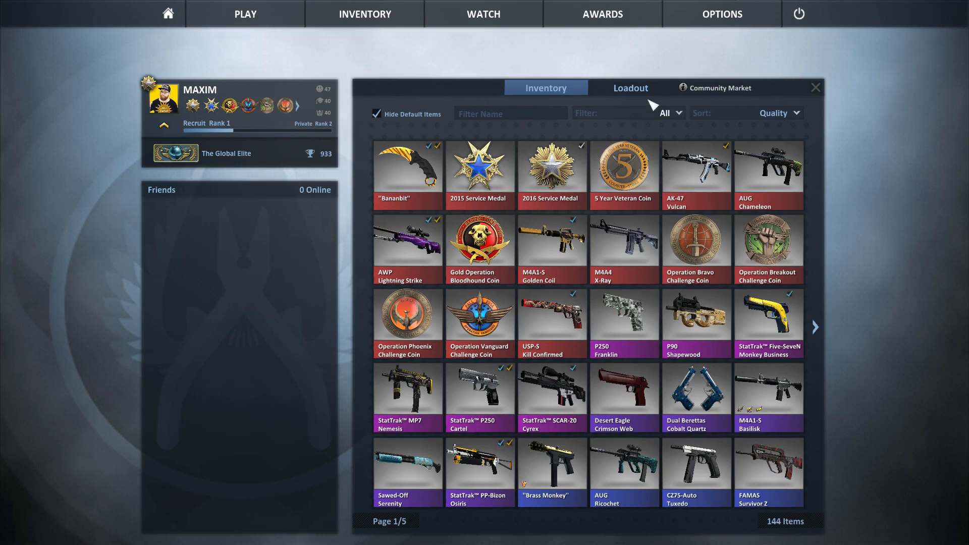
left_click(814, 87)
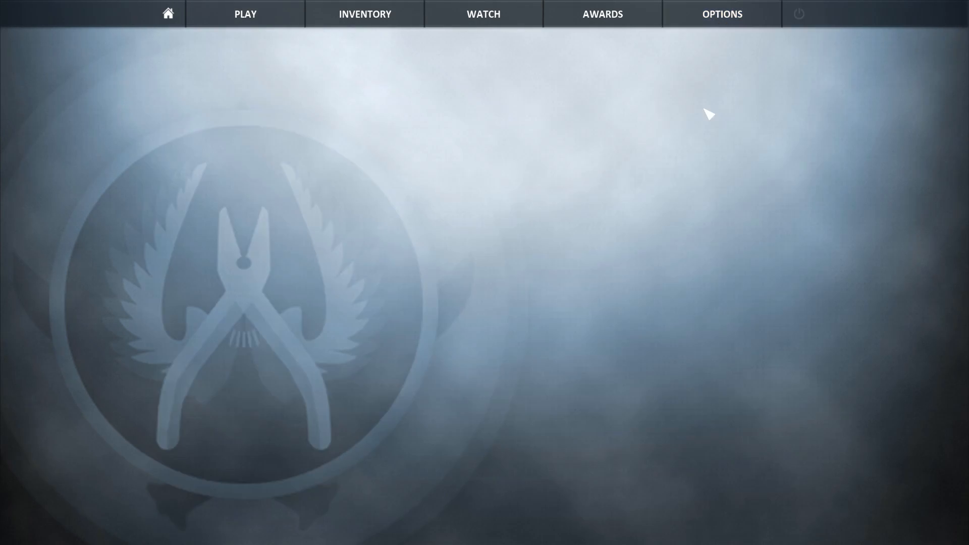
left_click(721, 14)
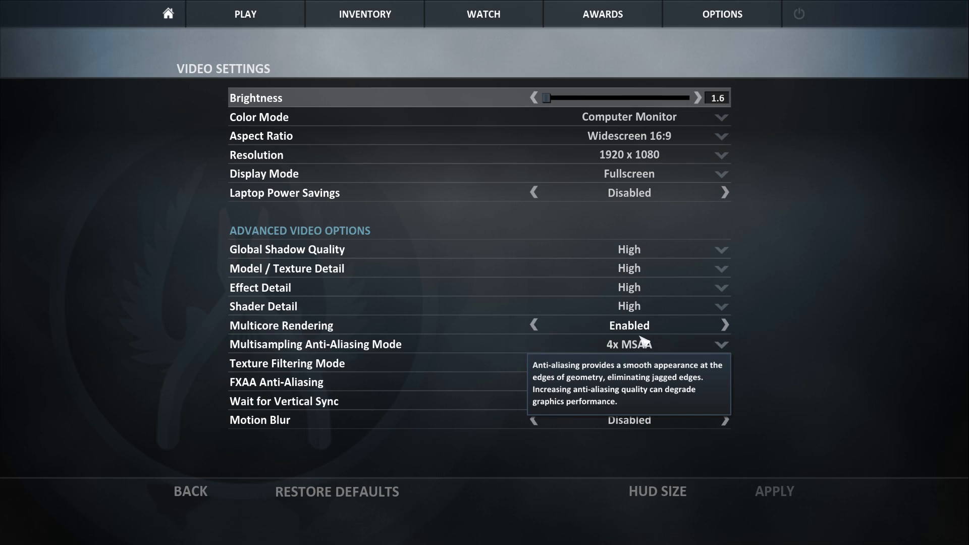
mouse_move(623, 334)
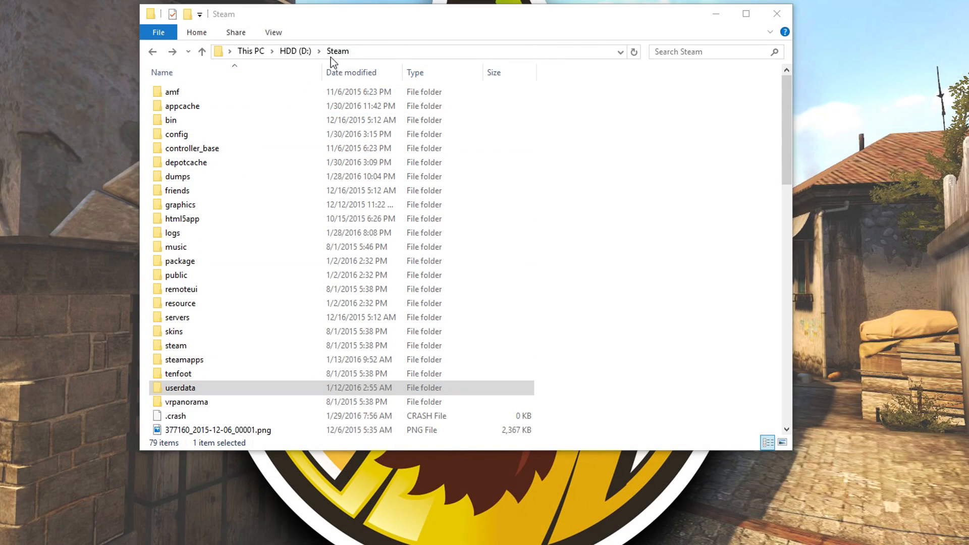
Step: Browse into the csgo cfg folder and open video.txt in Notepad to see mat_queue_mode -1
double_click(179, 387)
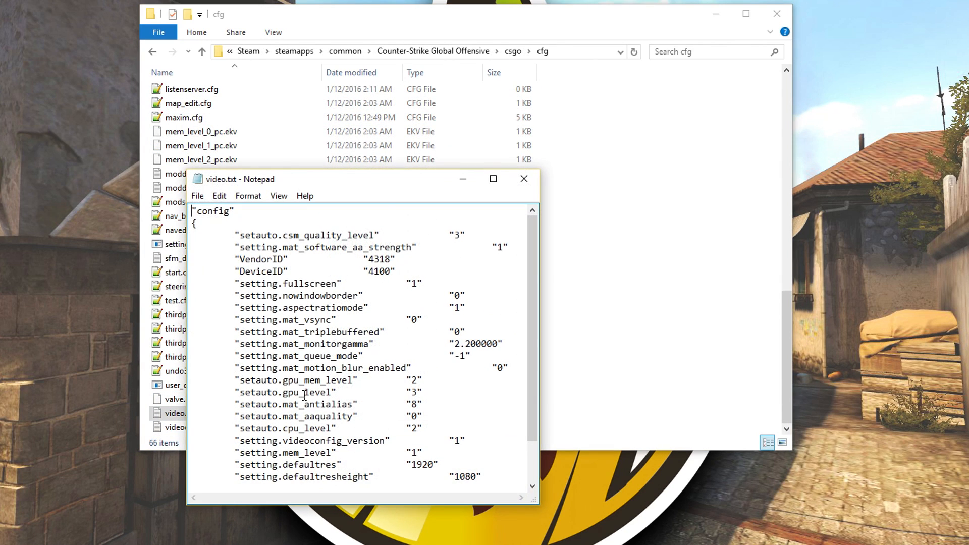
double_click(458, 356)
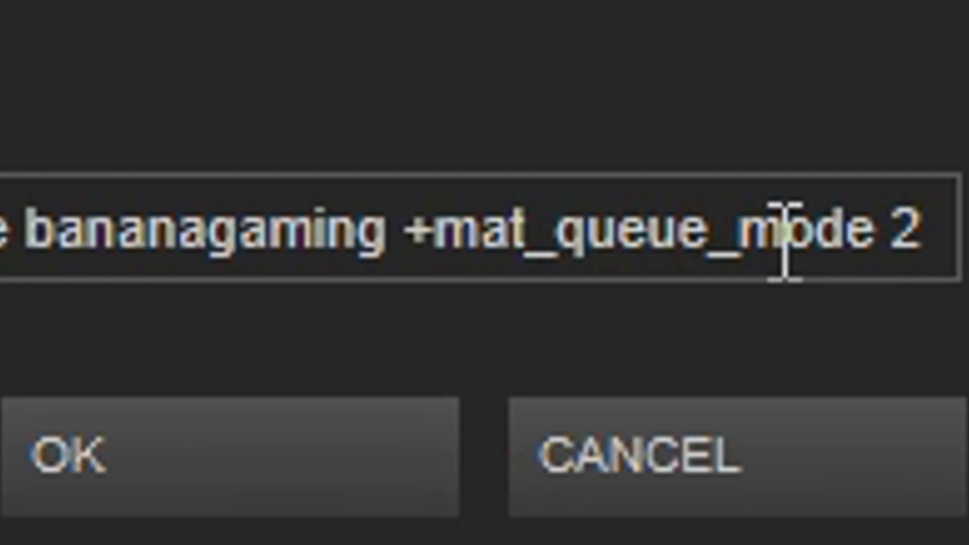
mouse_move(720, 223)
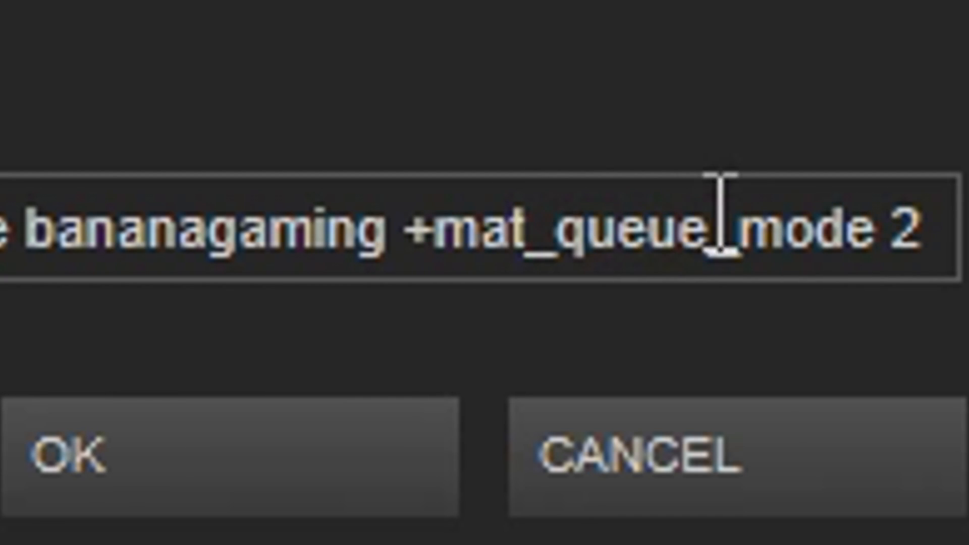
mouse_move(939, 346)
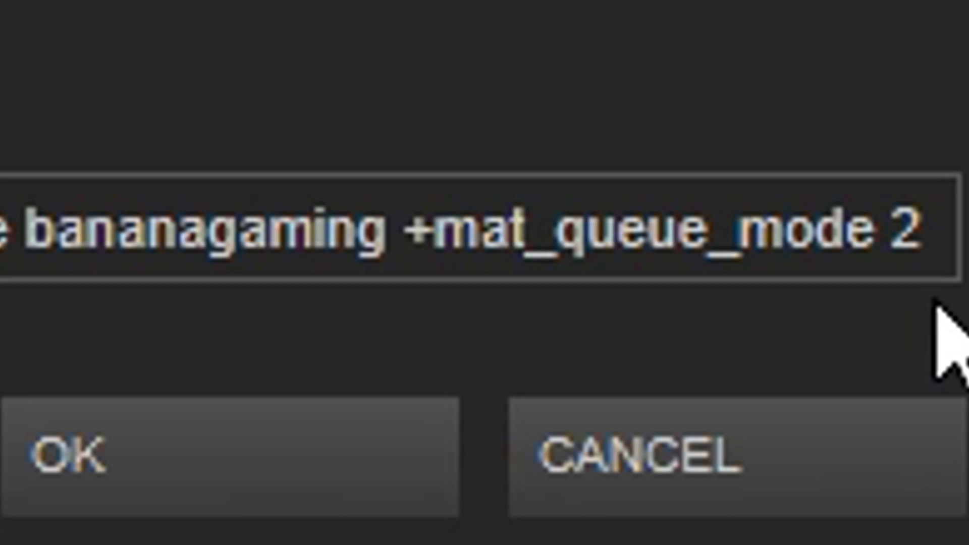